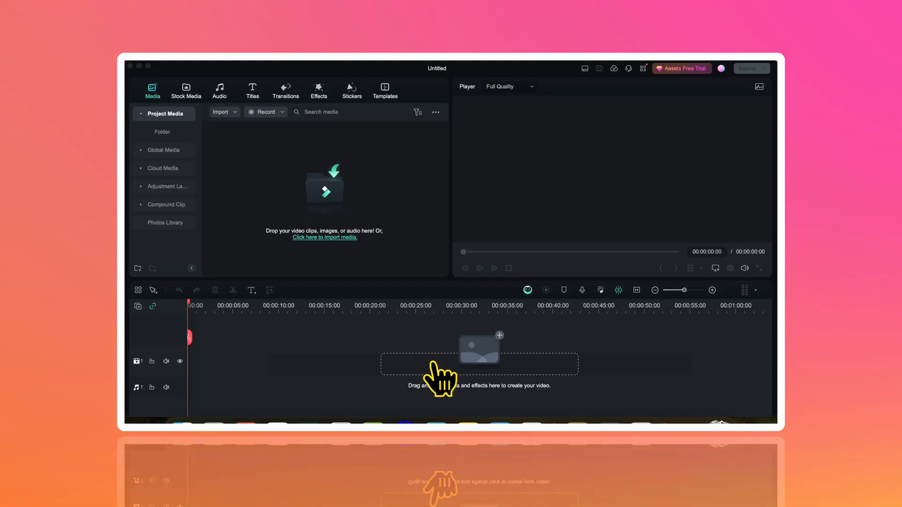
- Add the Sample Color Gradient 17 background from Stock Media and set its duration to 00:00:10:00
click(185, 91)
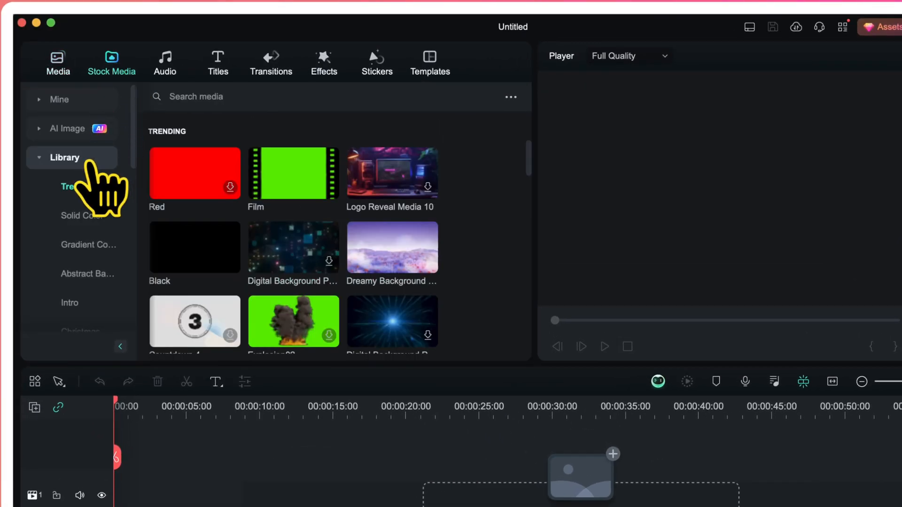
click(87, 244)
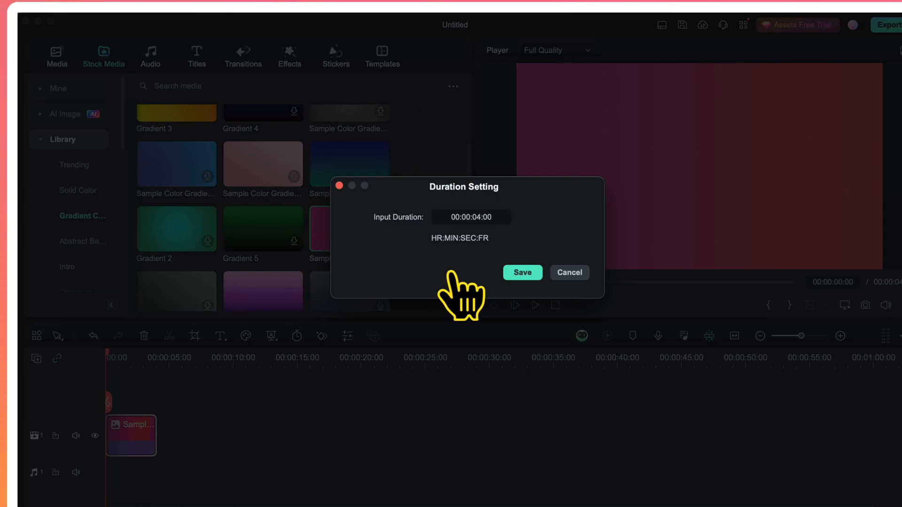
click(471, 217)
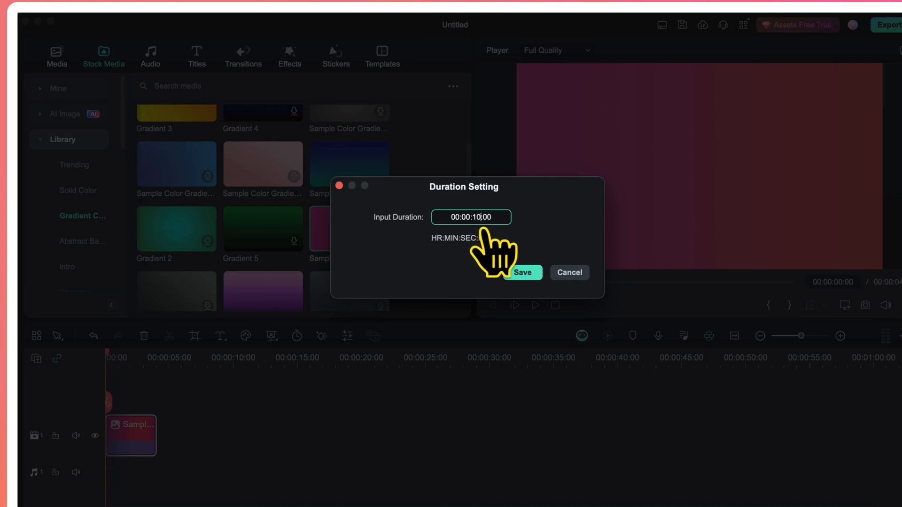
click(521, 273)
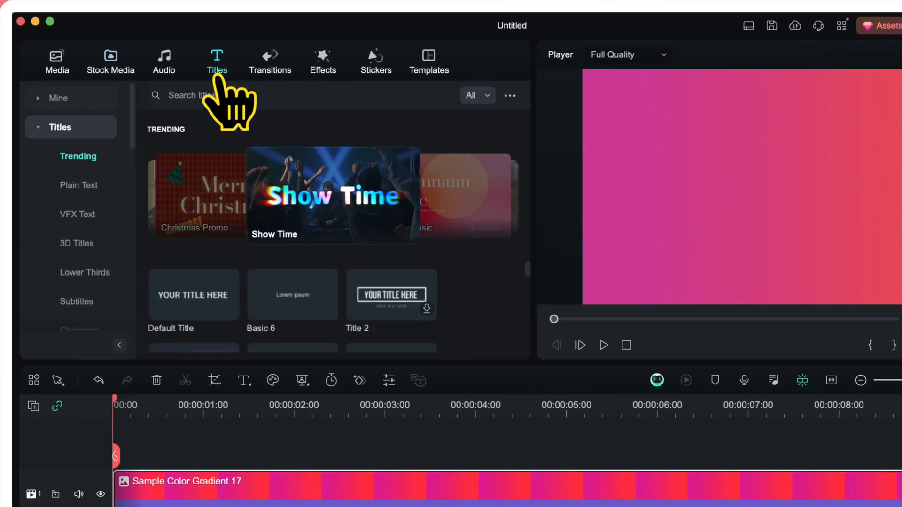
mouse_move(194, 294)
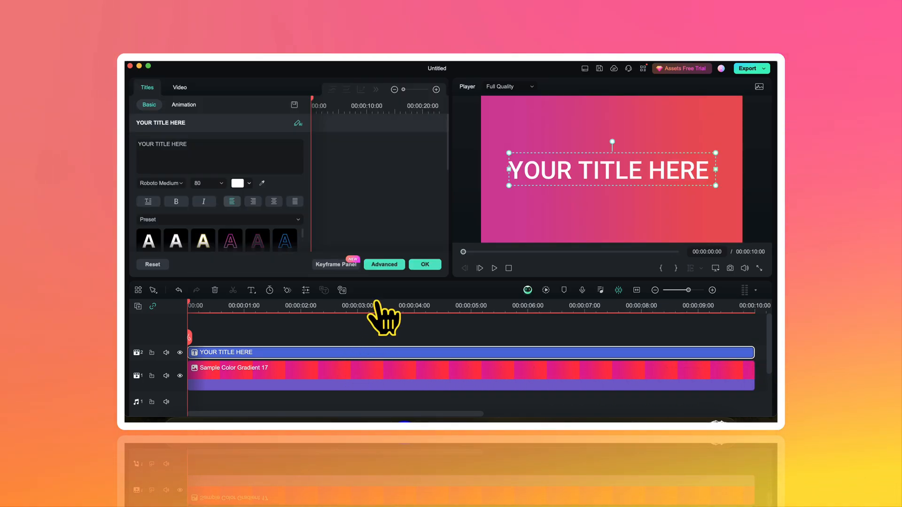
- In the advanced title editor, insert a square shape with its placeholder text removed and text fill off
click(384, 264)
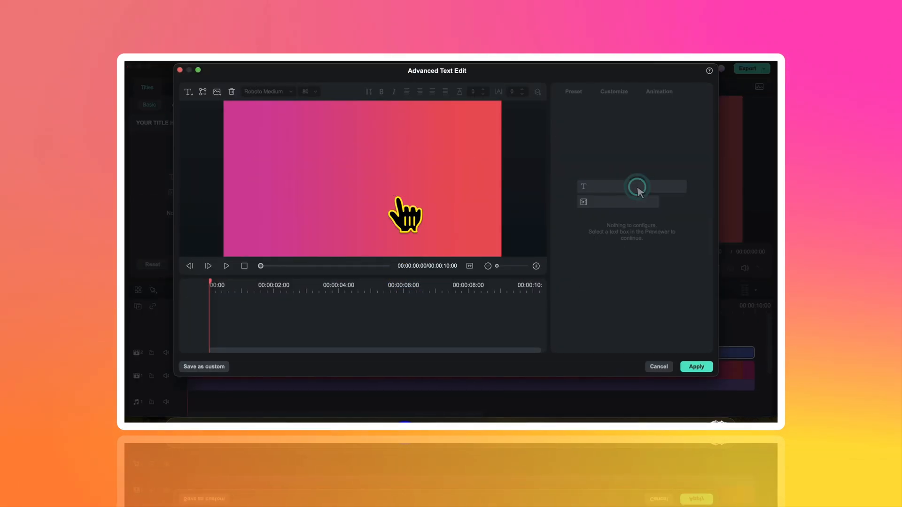
click(203, 91)
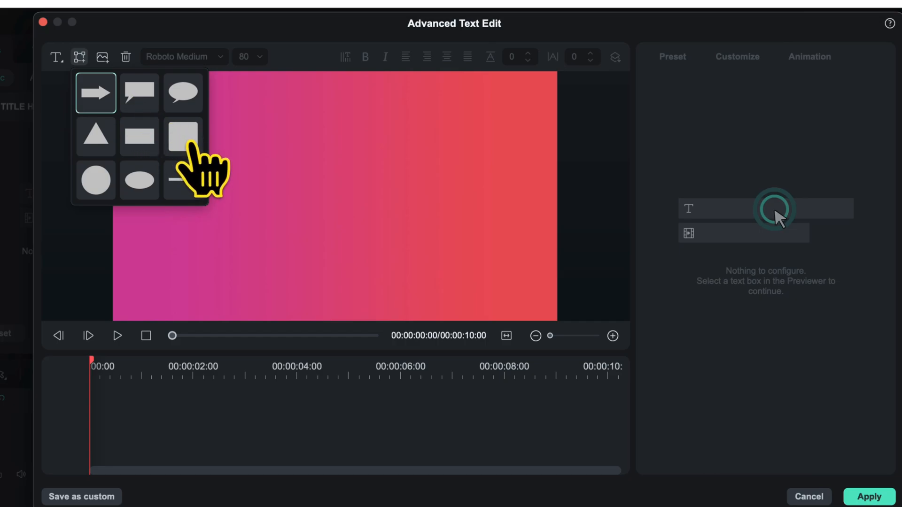
click(182, 137)
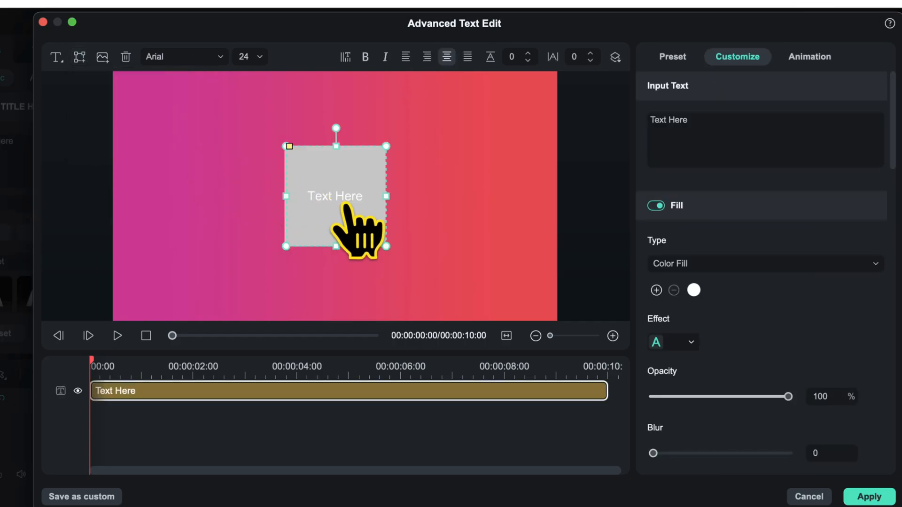
double_click(334, 196)
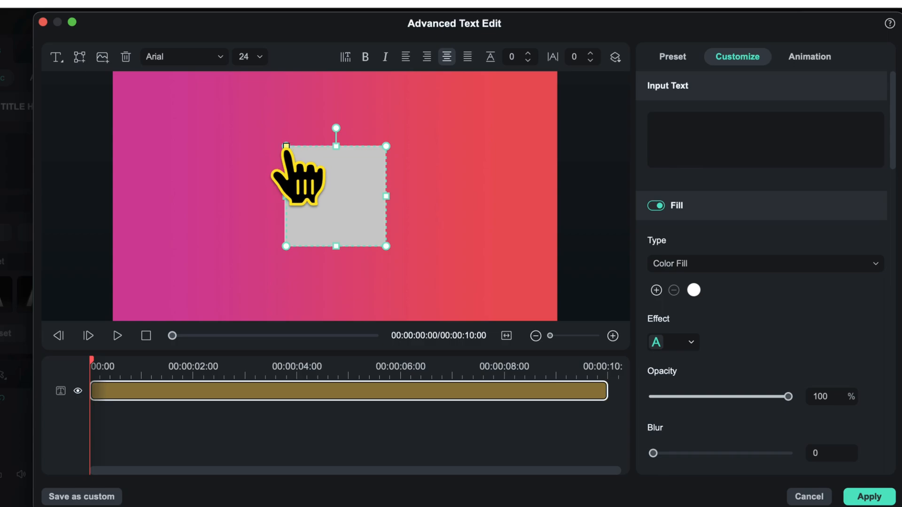
mouse_move(293, 179)
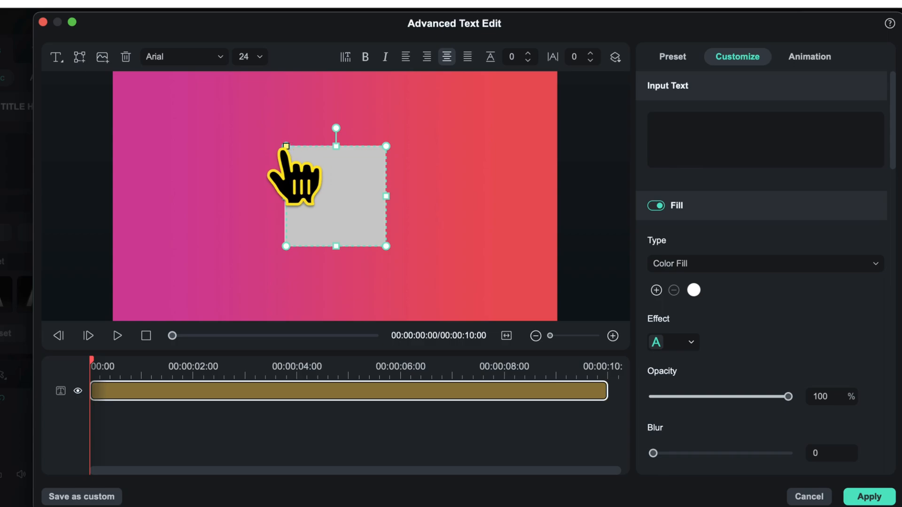
click(655, 206)
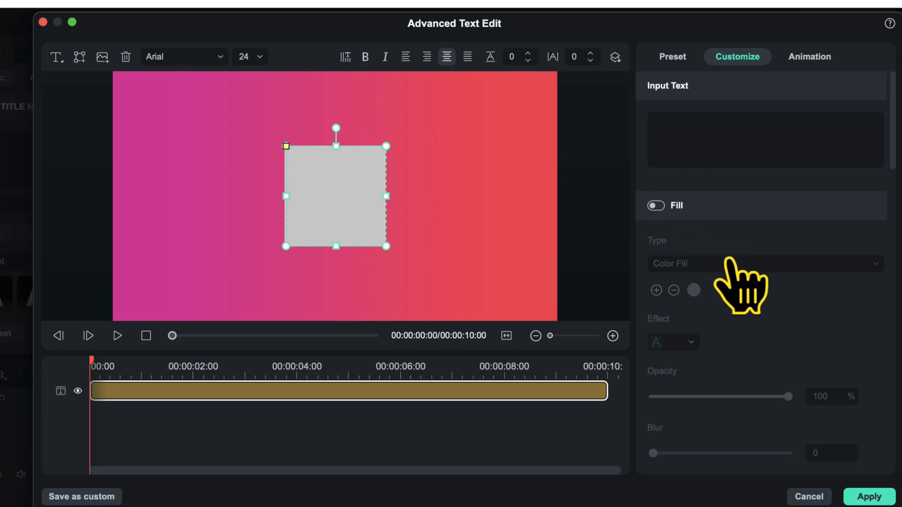
- Turn off the square's shape fill, set its border thickness to 20 and apply the hollow square
scroll(down, 3)
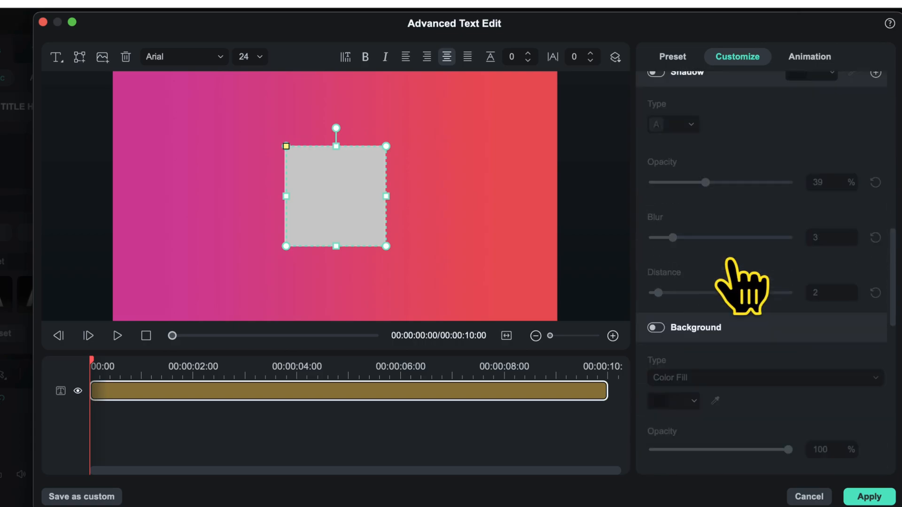
scroll(down, 3)
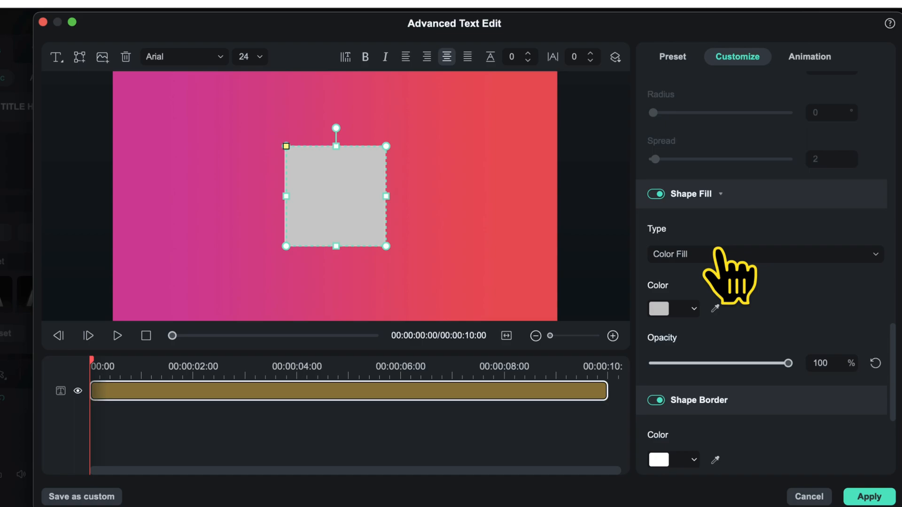
click(655, 194)
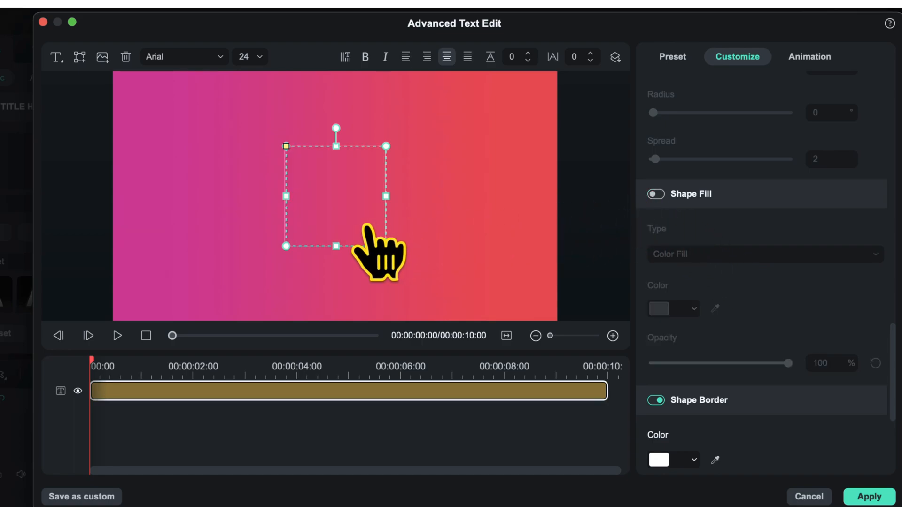
scroll(down, 3)
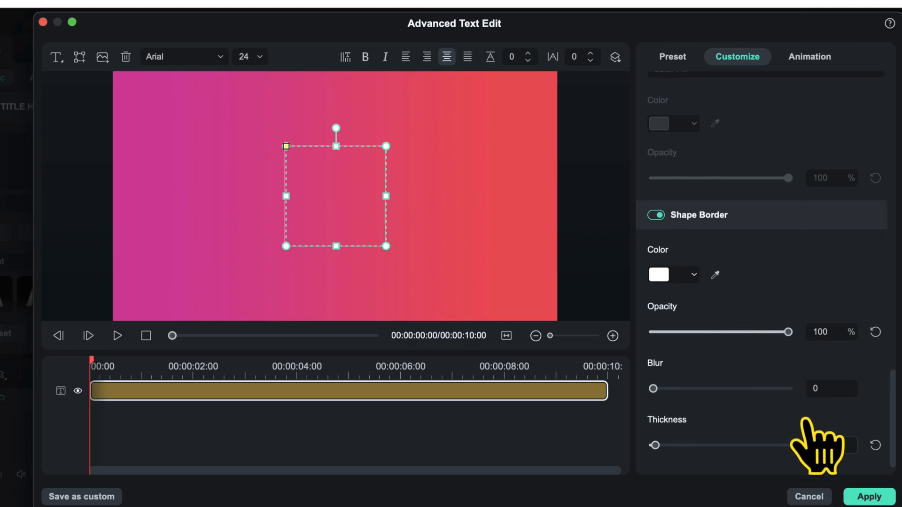
click(829, 443)
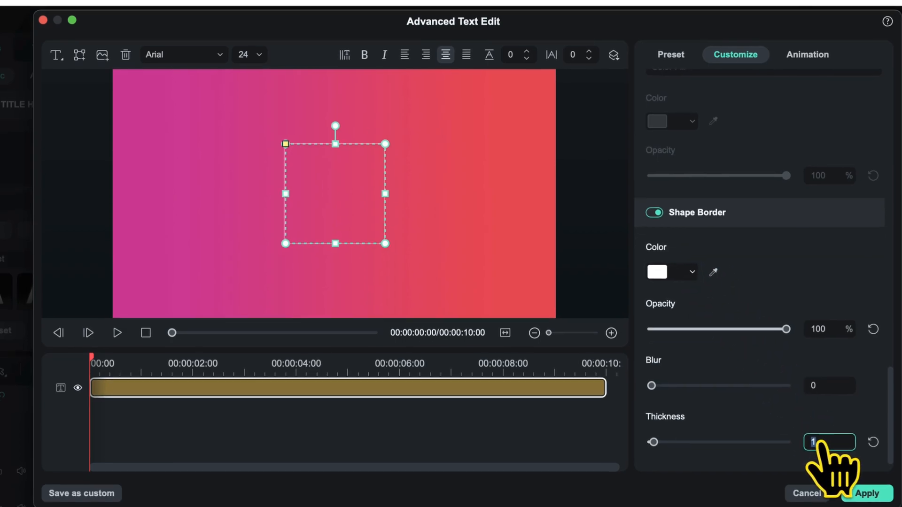
text(20)
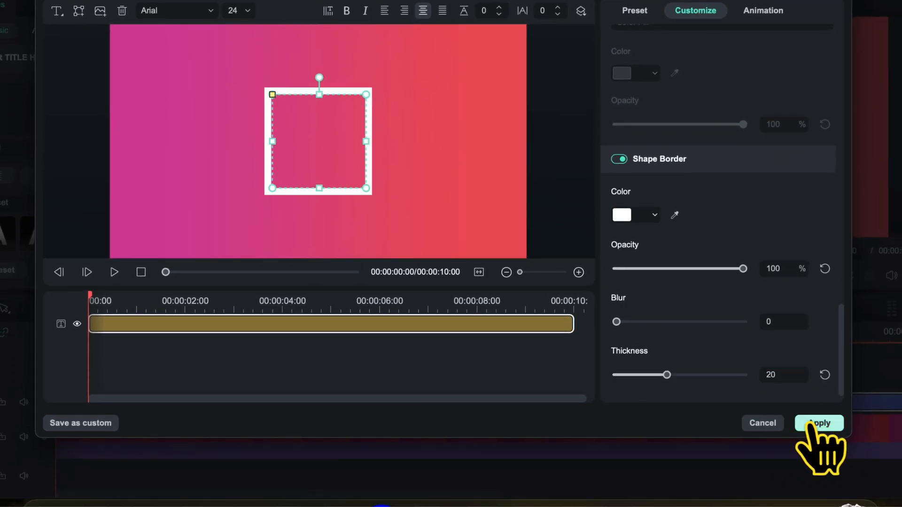
click(818, 424)
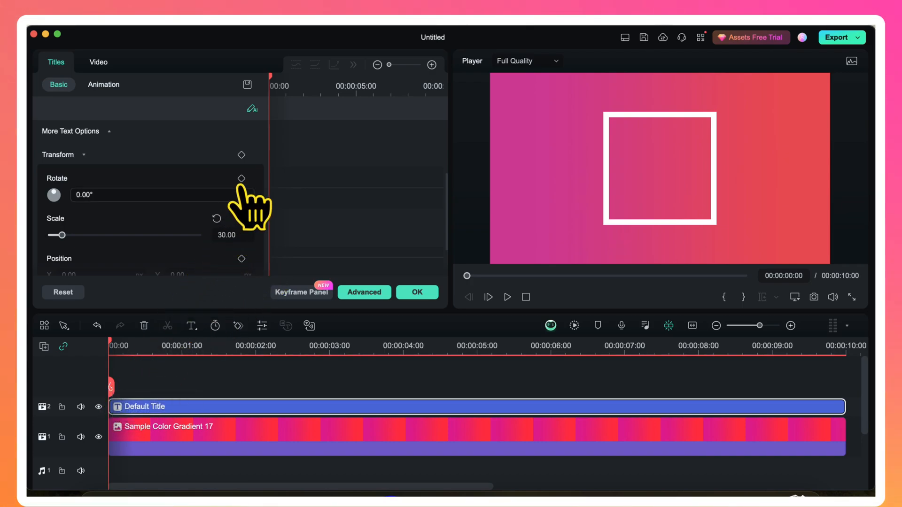
- Keyframe the square's Rotate value from the clip start to a new angle at the end, then play to check the spin
click(241, 178)
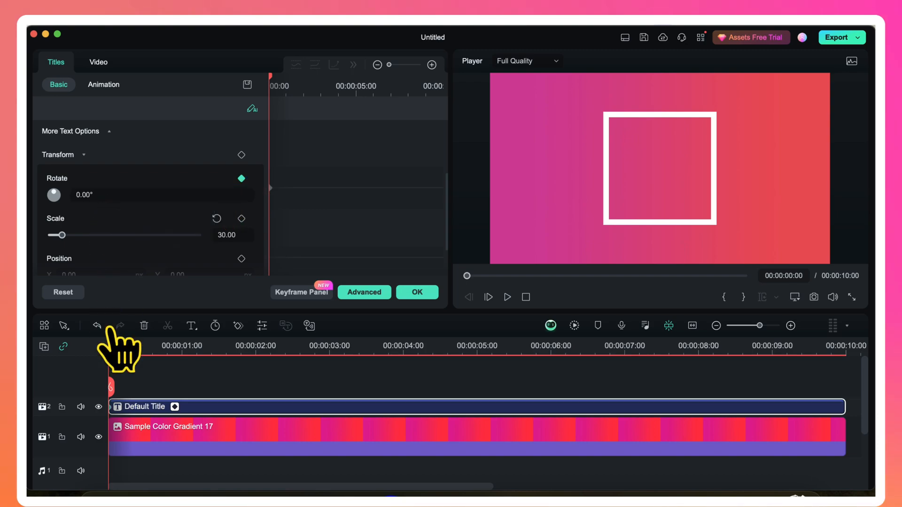
click(512, 346)
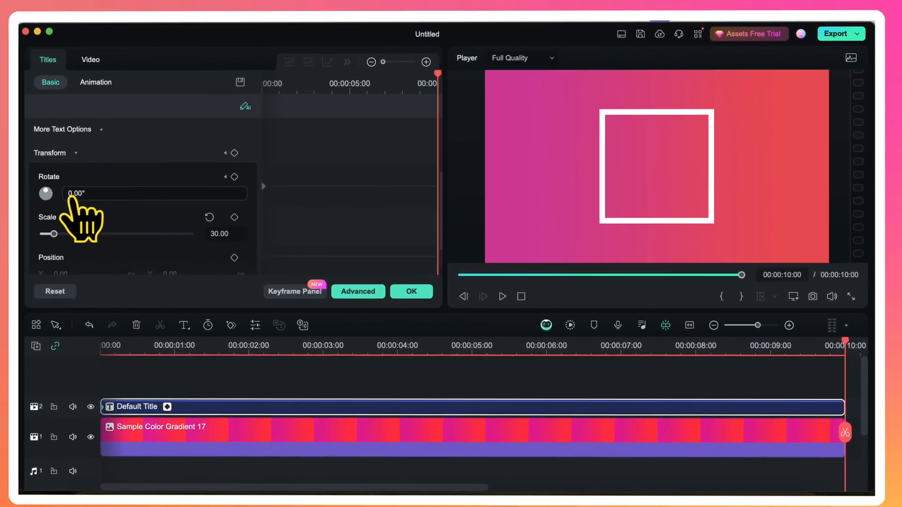
text(3)
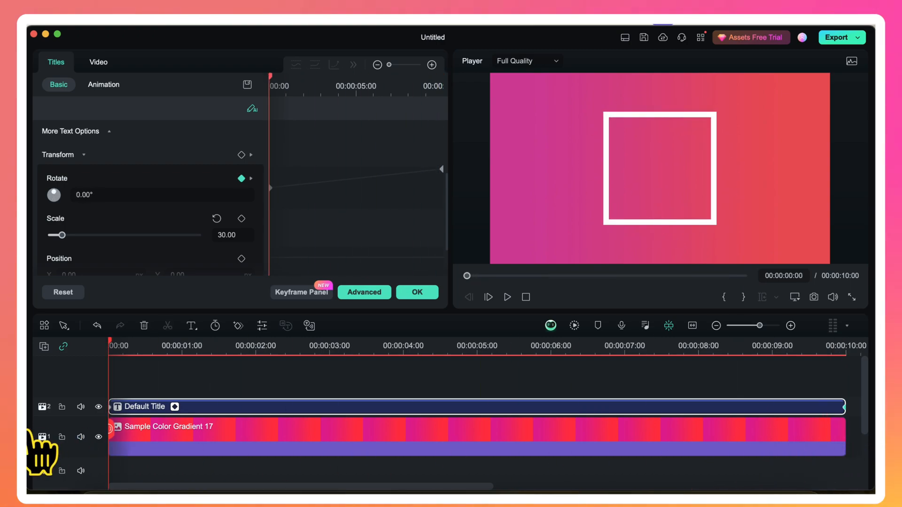
click(507, 298)
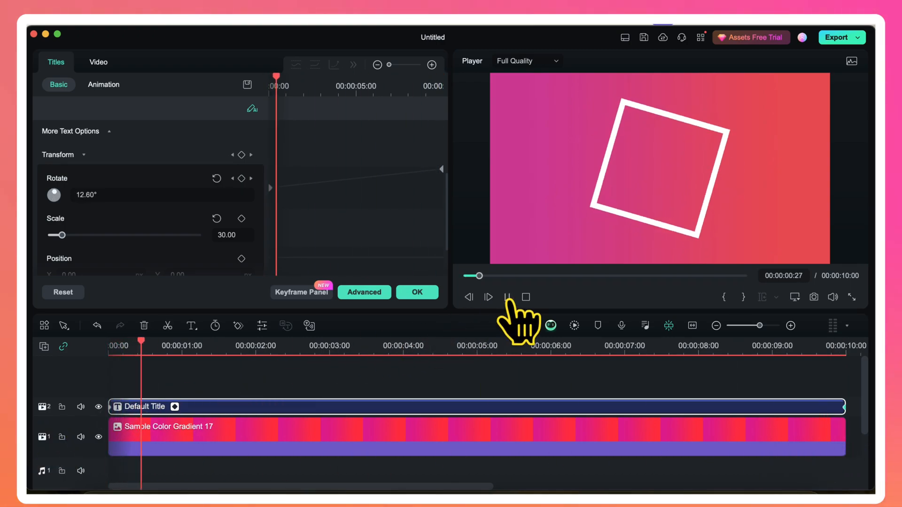
click(508, 298)
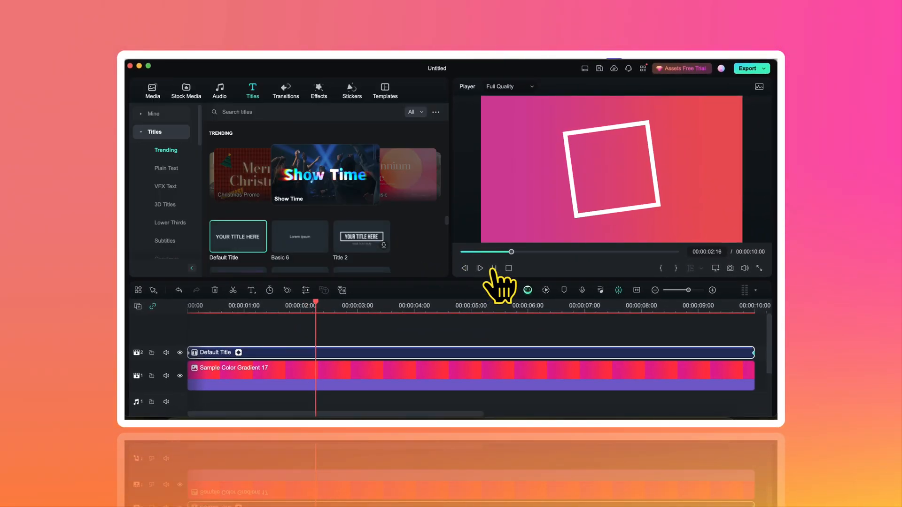
click(479, 268)
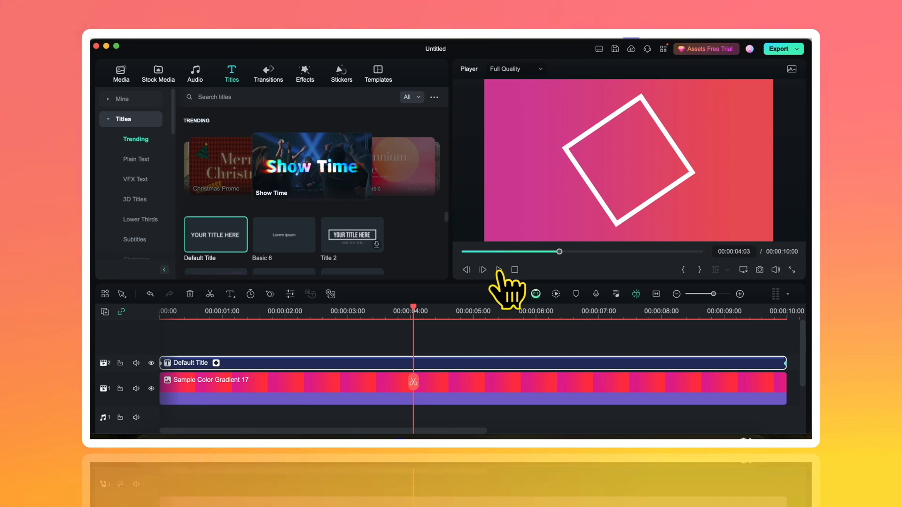
mouse_move(477, 368)
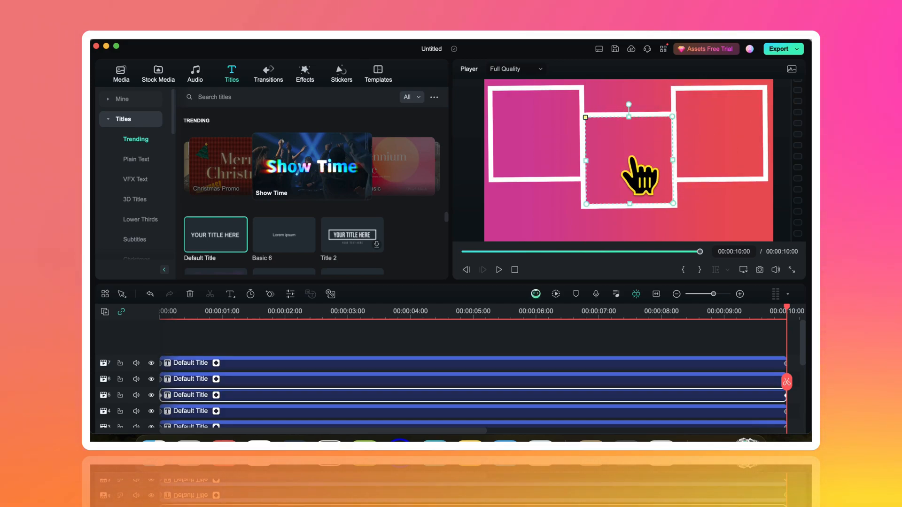
- Drag a square copy into the lower row of the 3x3 grid and return the playhead to the start
drag(633, 167, 567, 219)
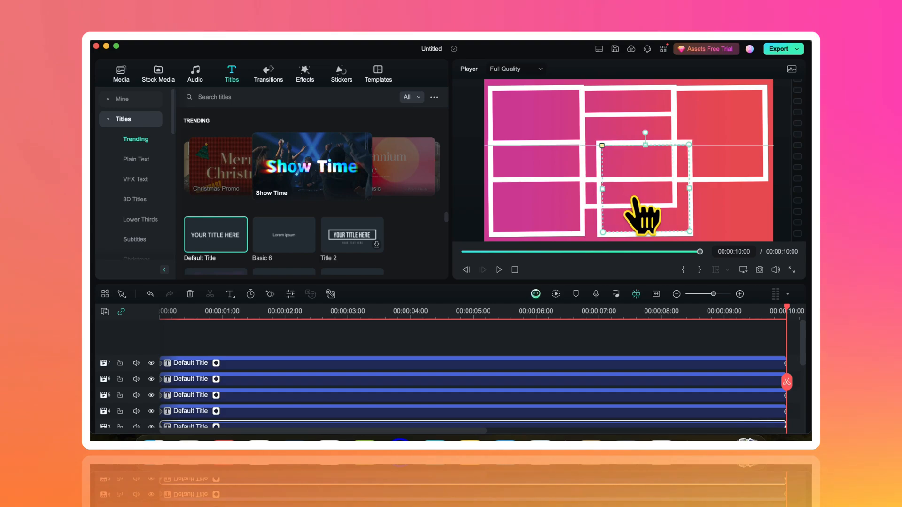
click(498, 270)
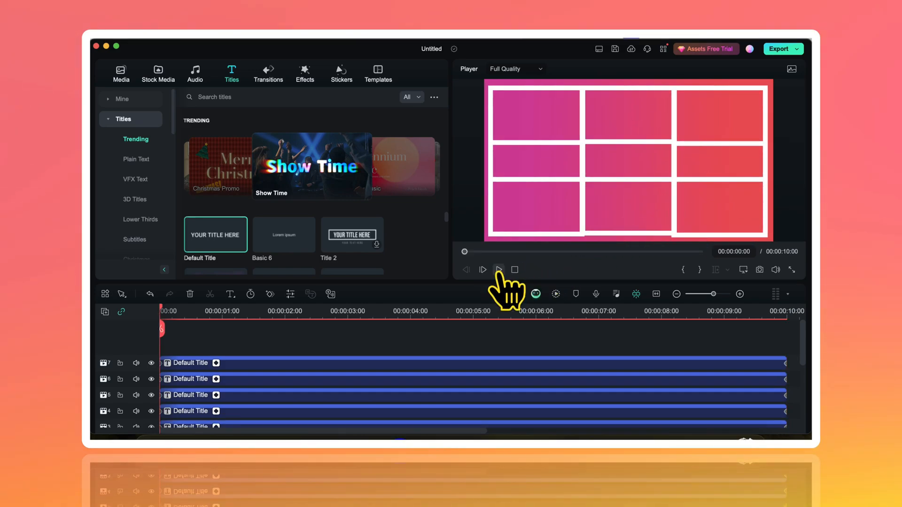
- Play the preview of all nine squares rotating over the gradient
click(499, 270)
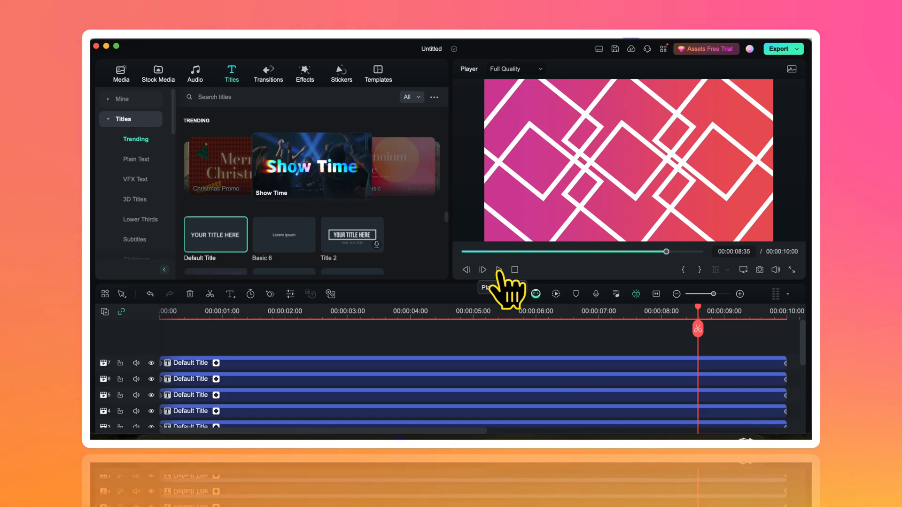
mouse_move(547, 132)
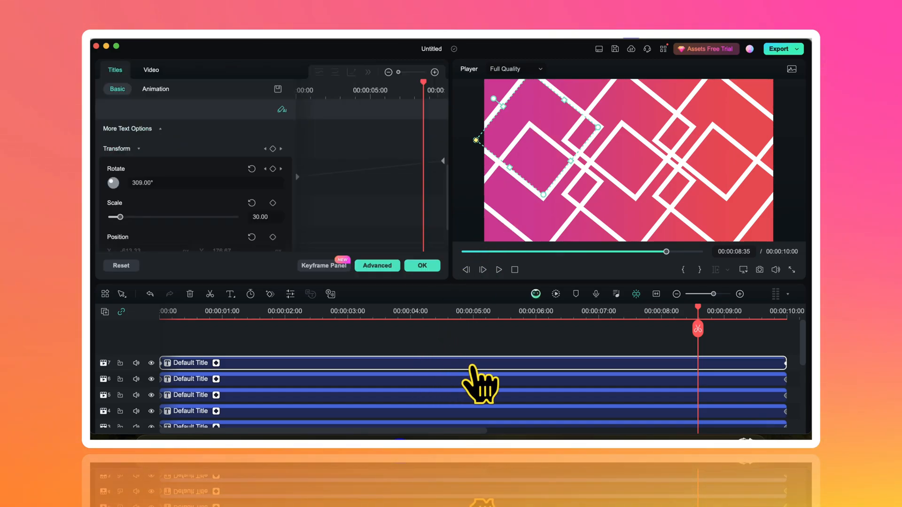
mouse_move(794, 382)
text(360)
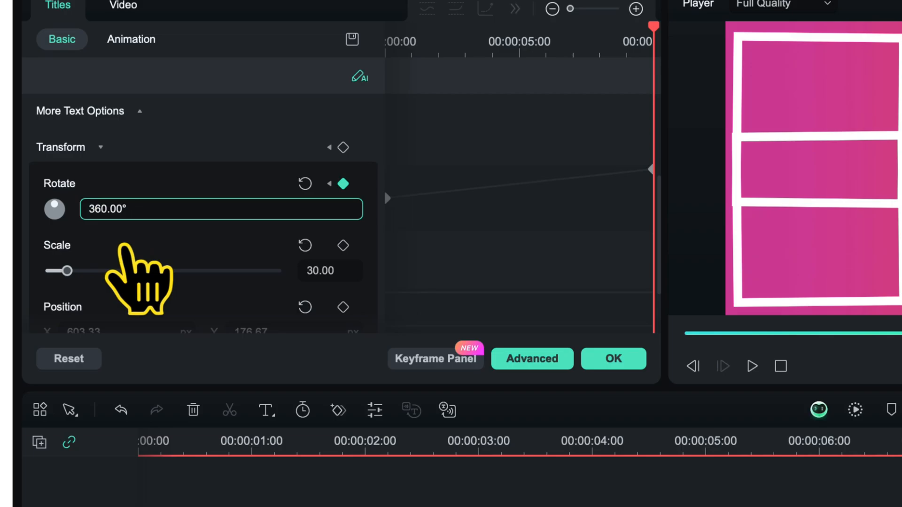
- Set the end Rotate keyframe to -360.00° so the square spins the opposite way, and confirm
text(-360.00°)
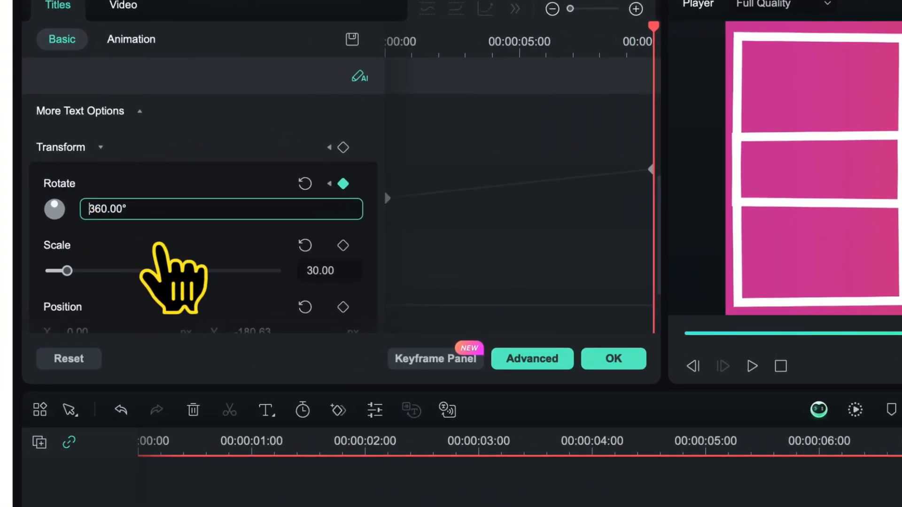
click(613, 358)
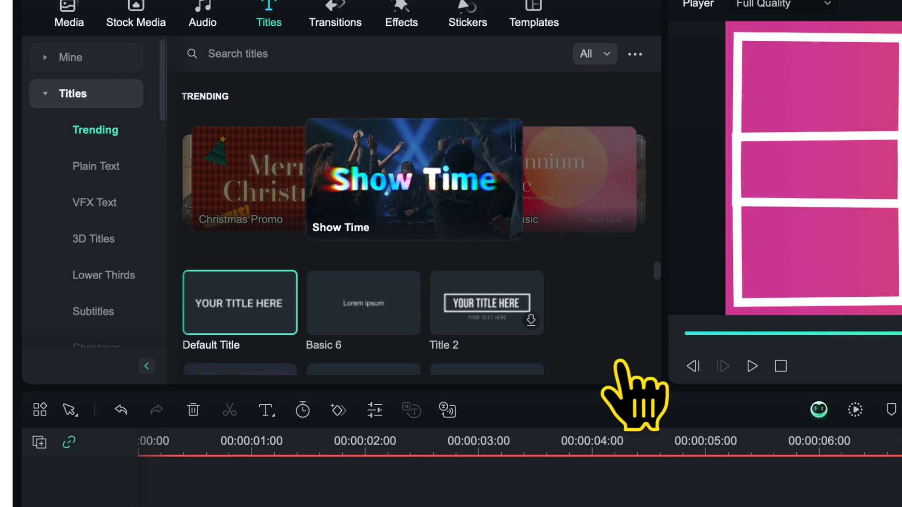
click(854, 410)
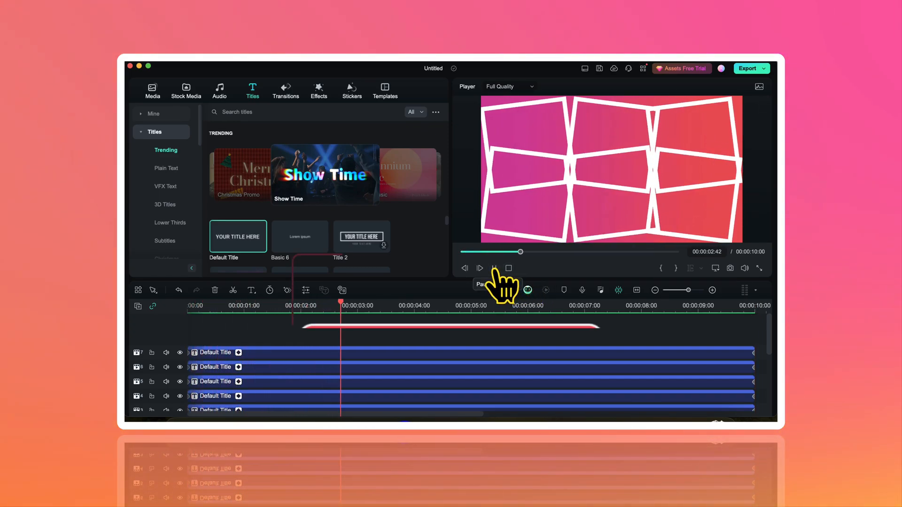
click(480, 267)
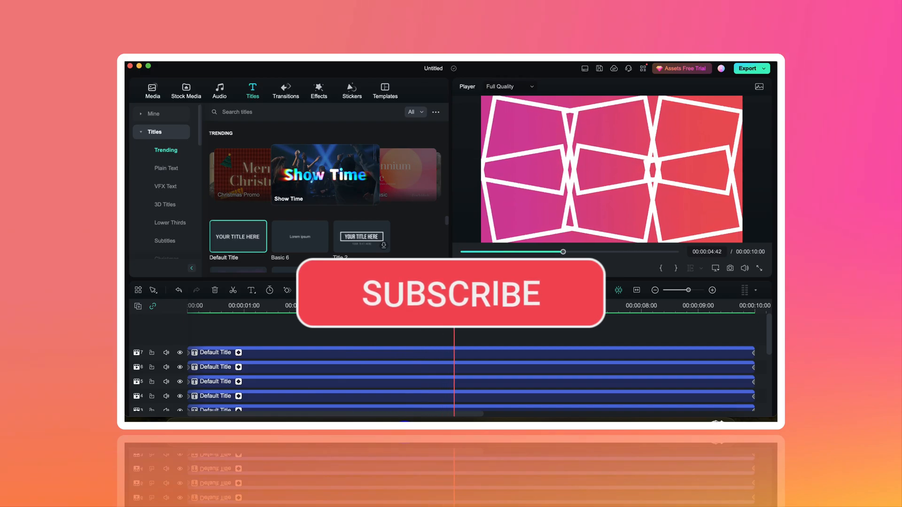